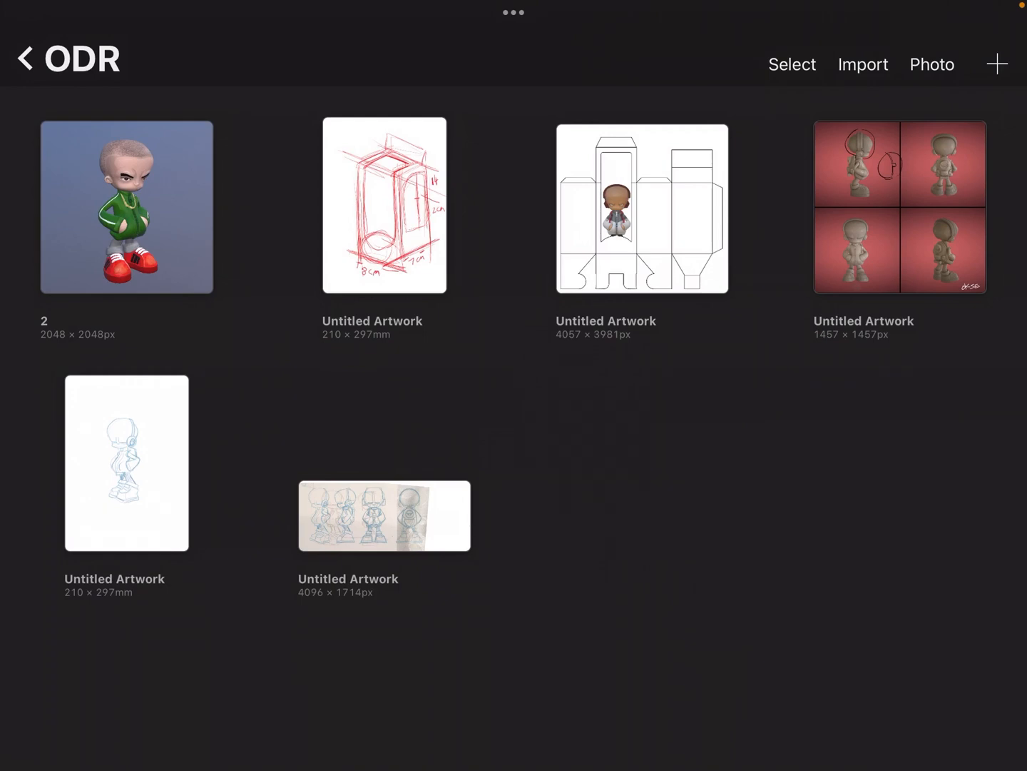
Open the green-jacket character artwork 2, go back to the gallery, and start sharing it.
left_click(126, 206)
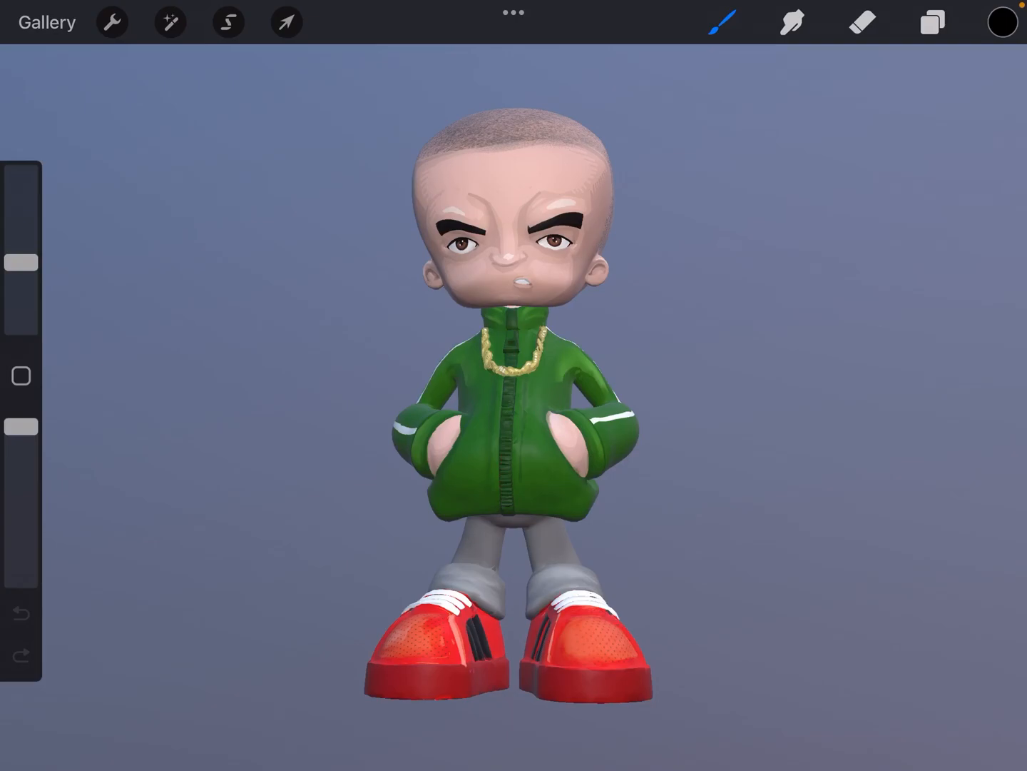
left_click(47, 22)
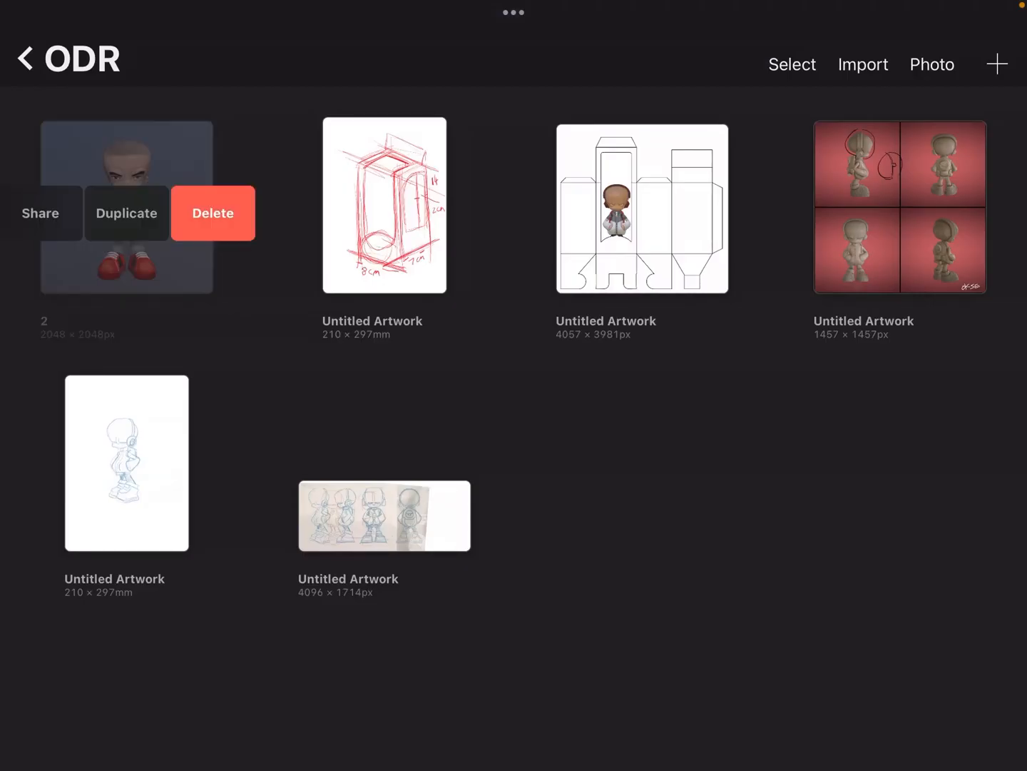
left_click(40, 212)
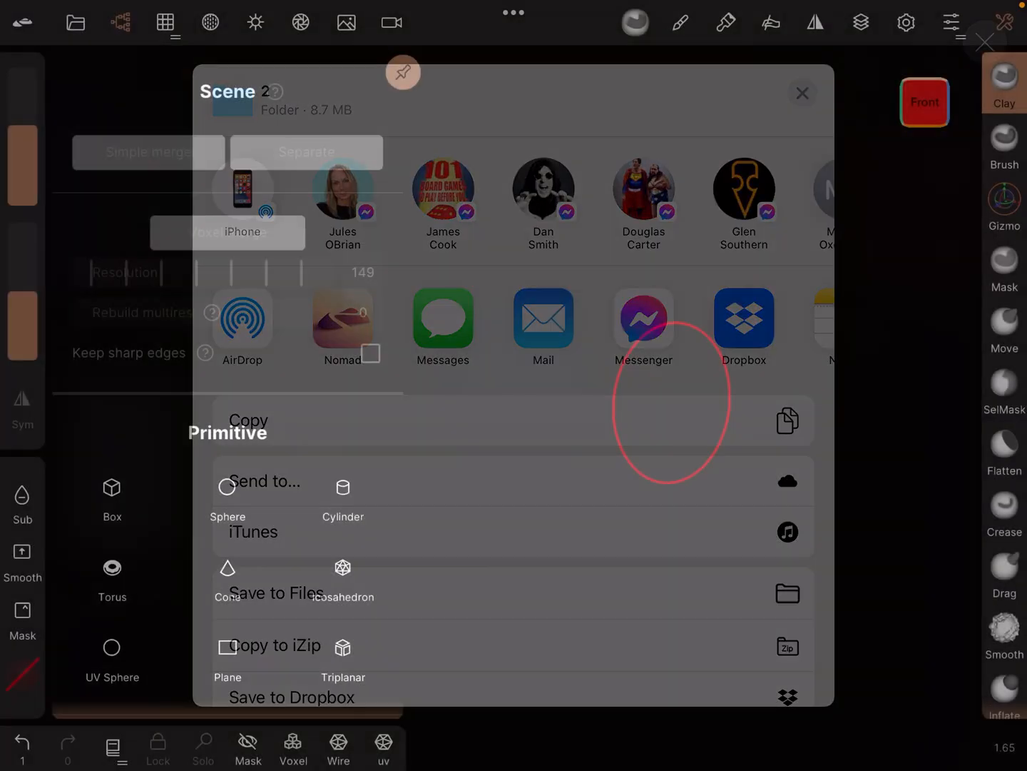
Send the shared file to Nomad to load the painted green-jacket character.
left_click(802, 93)
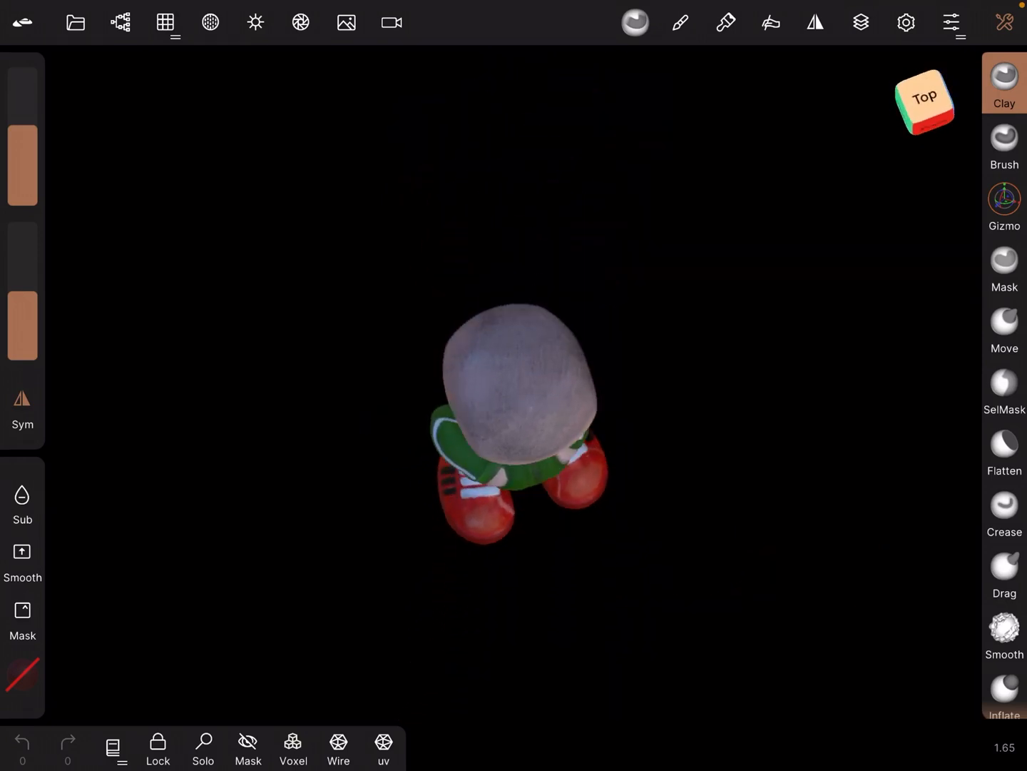
Add a directional light and position it above the character's head.
left_click(924, 98)
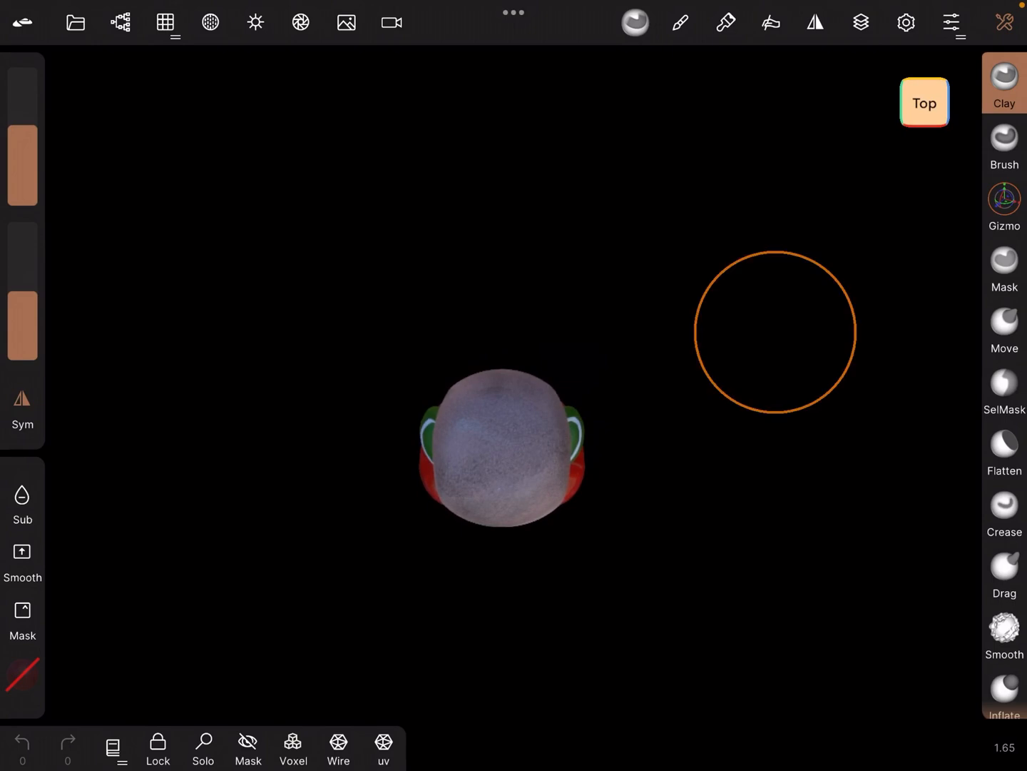
left_click(254, 22)
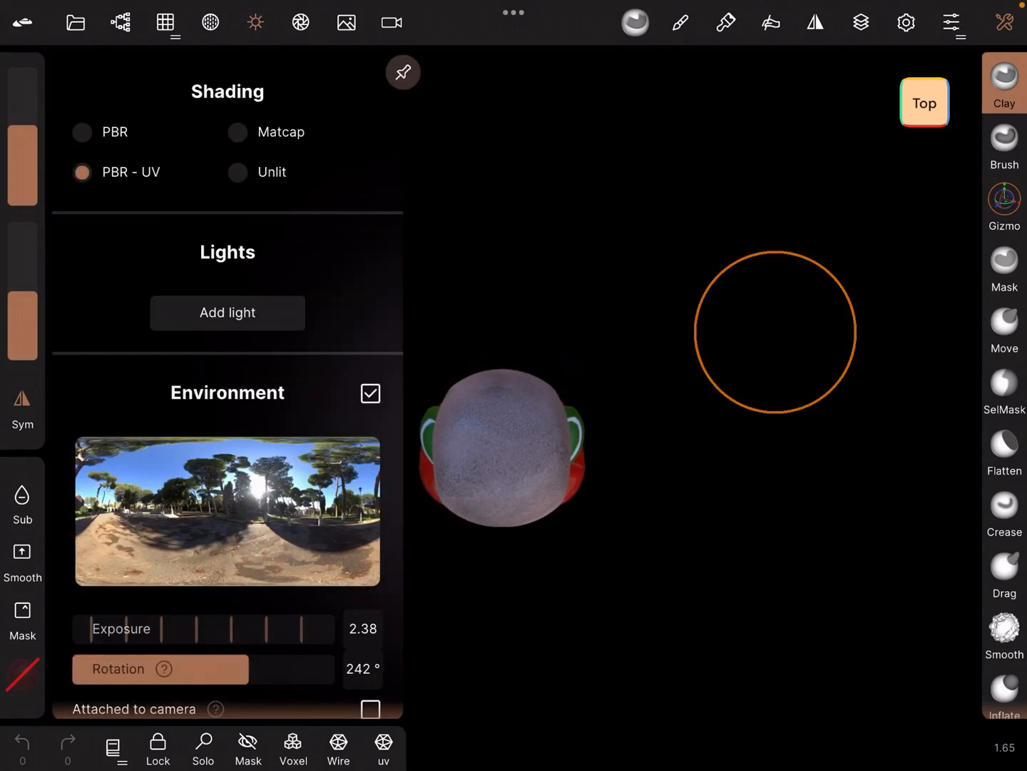
left_click(227, 312)
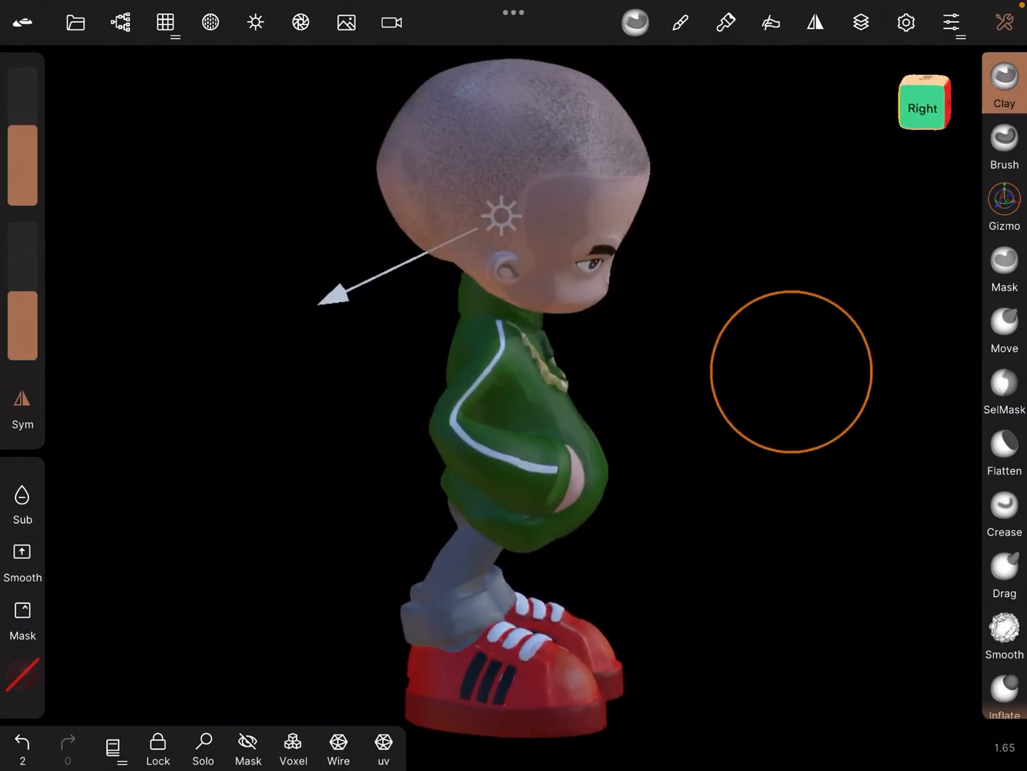
left_click(1004, 207)
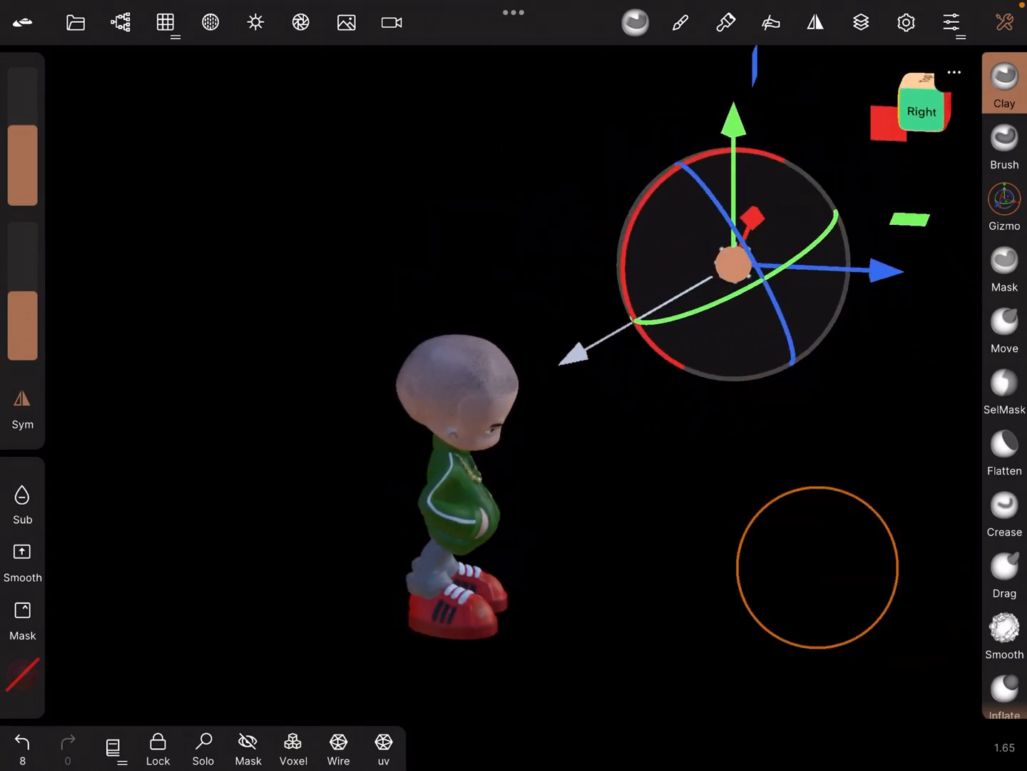
Raise the new light's intensity to 224%.
left_click(254, 22)
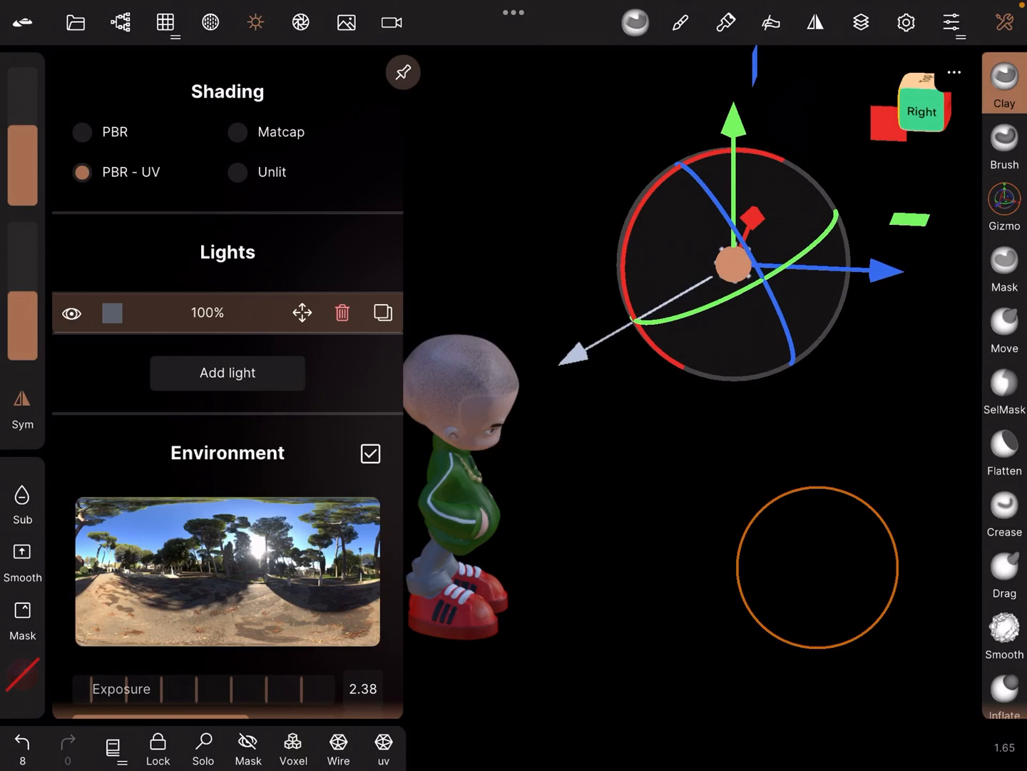
left_click(112, 312)
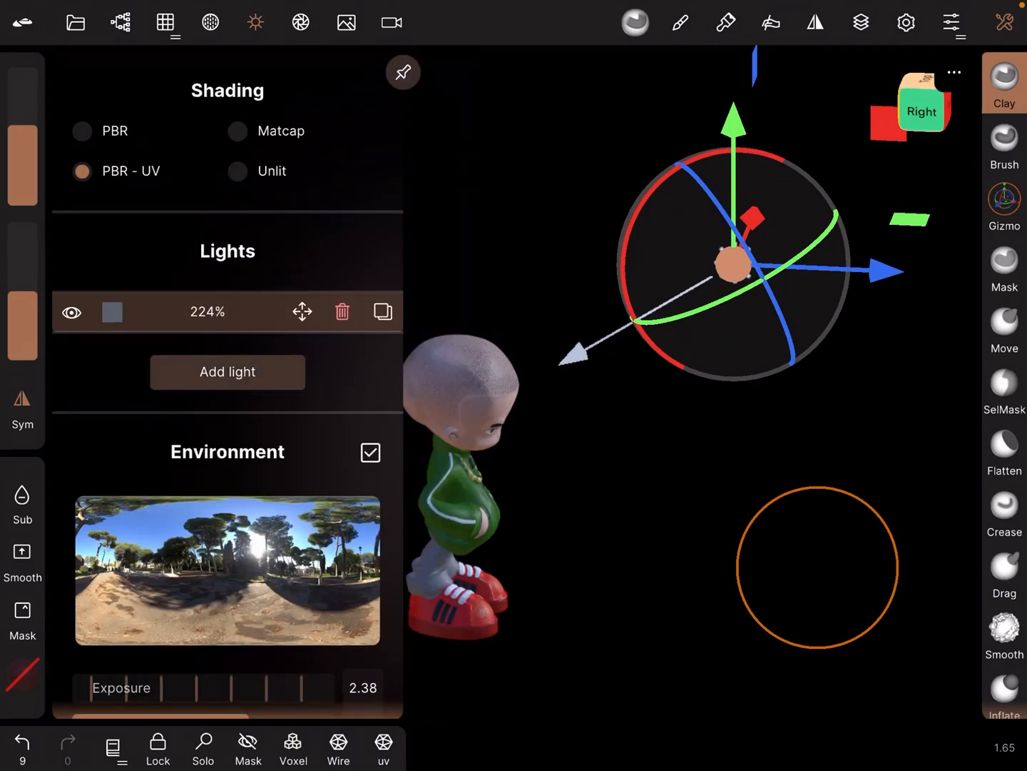
left_click(226, 372)
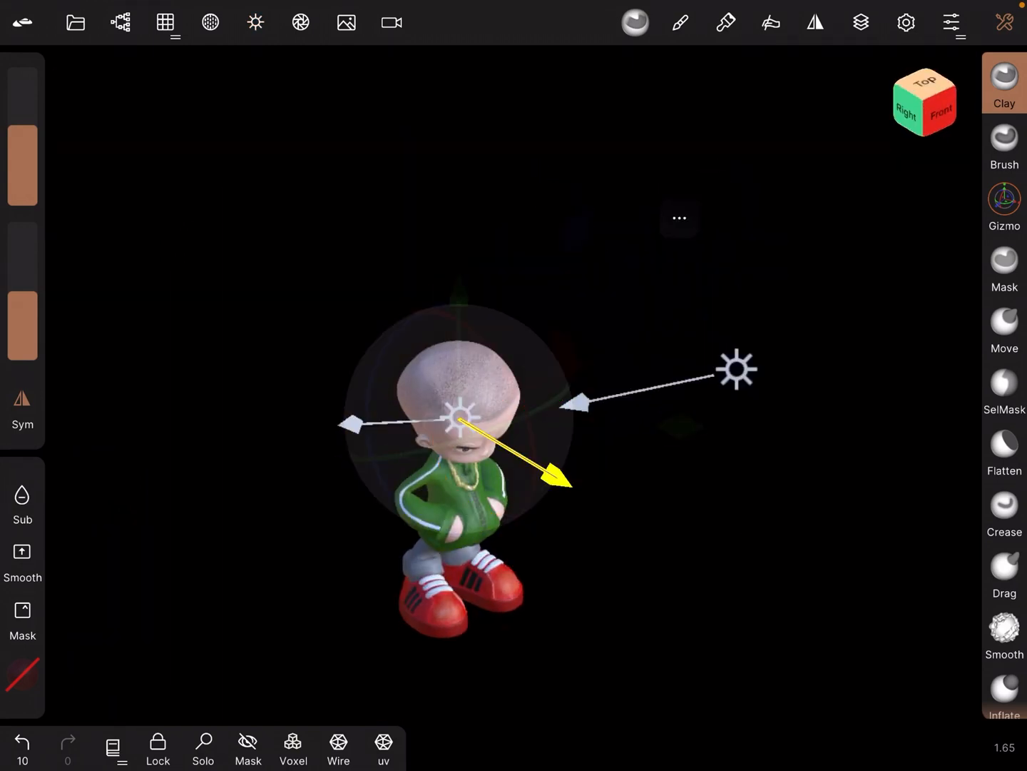
Add a second blue light on the character's opposite side.
left_click(1005, 199)
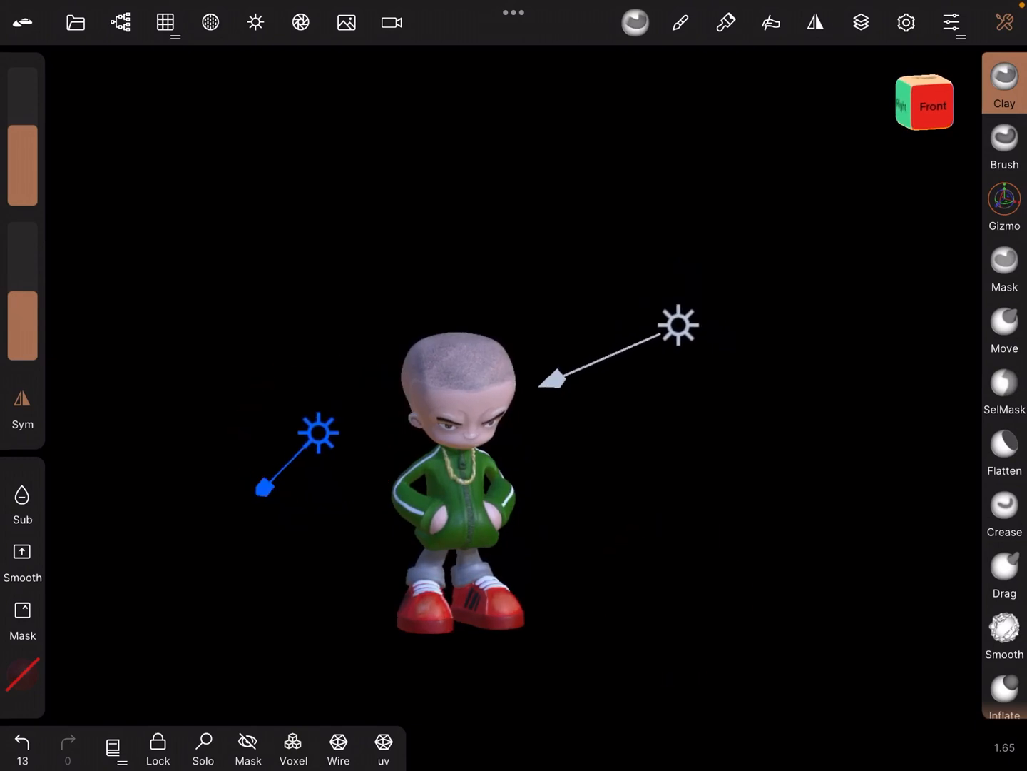
left_click(1005, 199)
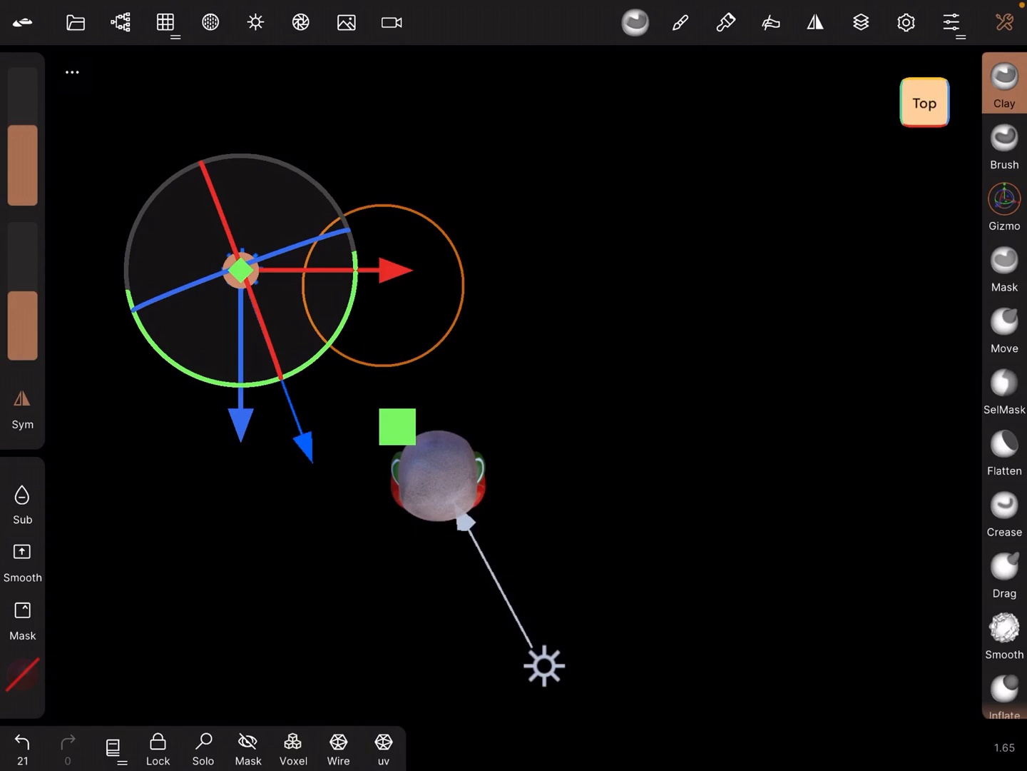
Add an orange light beside the white one, checking placement from Top view, then Front.
left_click(255, 22)
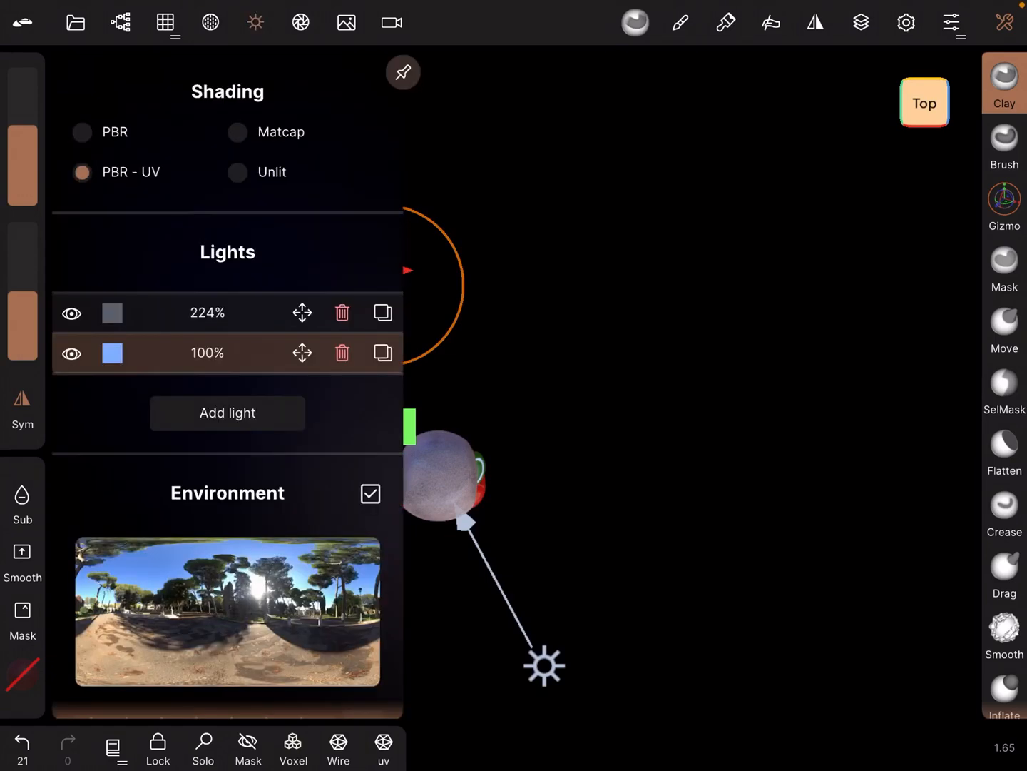
left_click(227, 412)
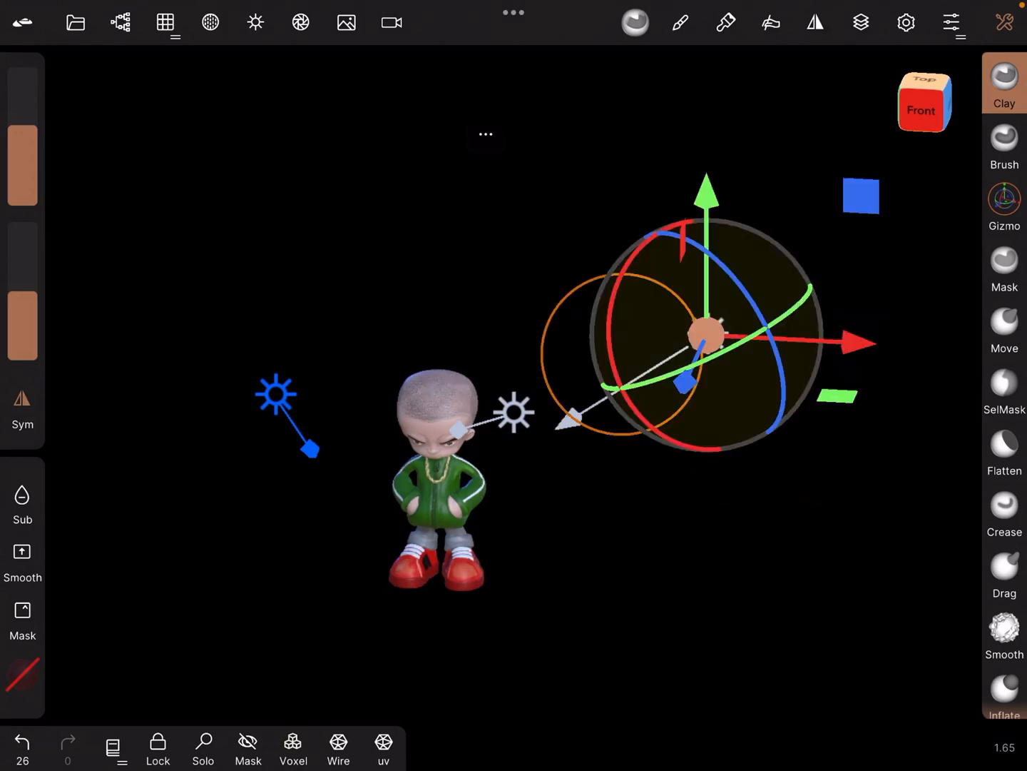
left_click(515, 412)
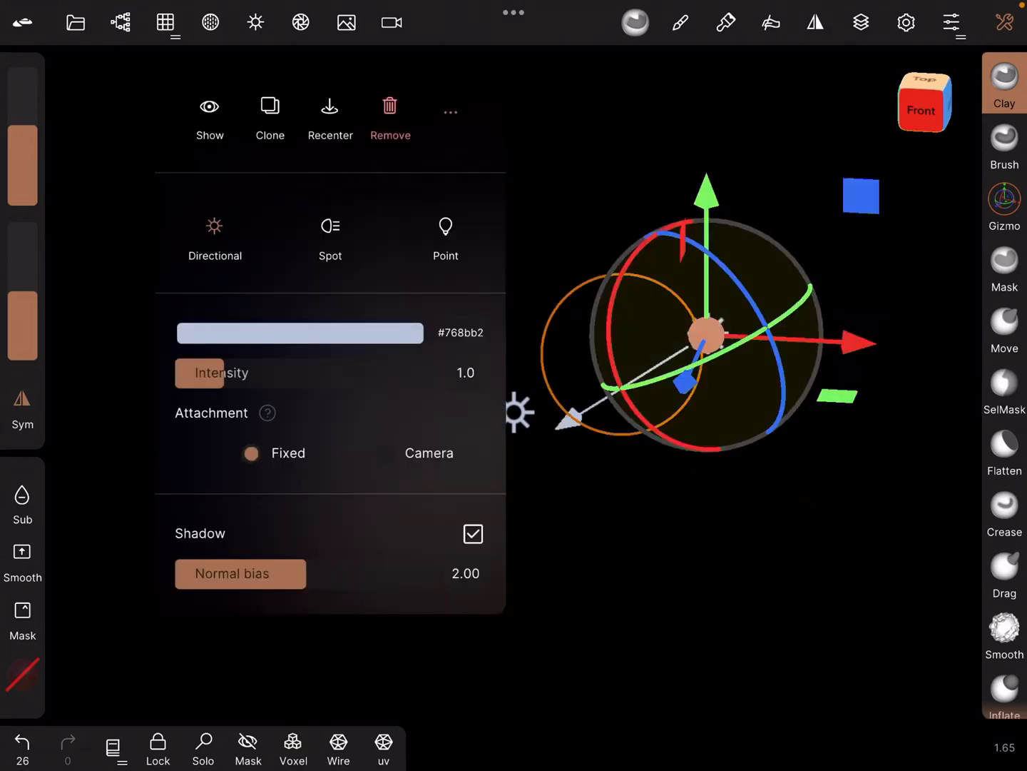
left_click(300, 332)
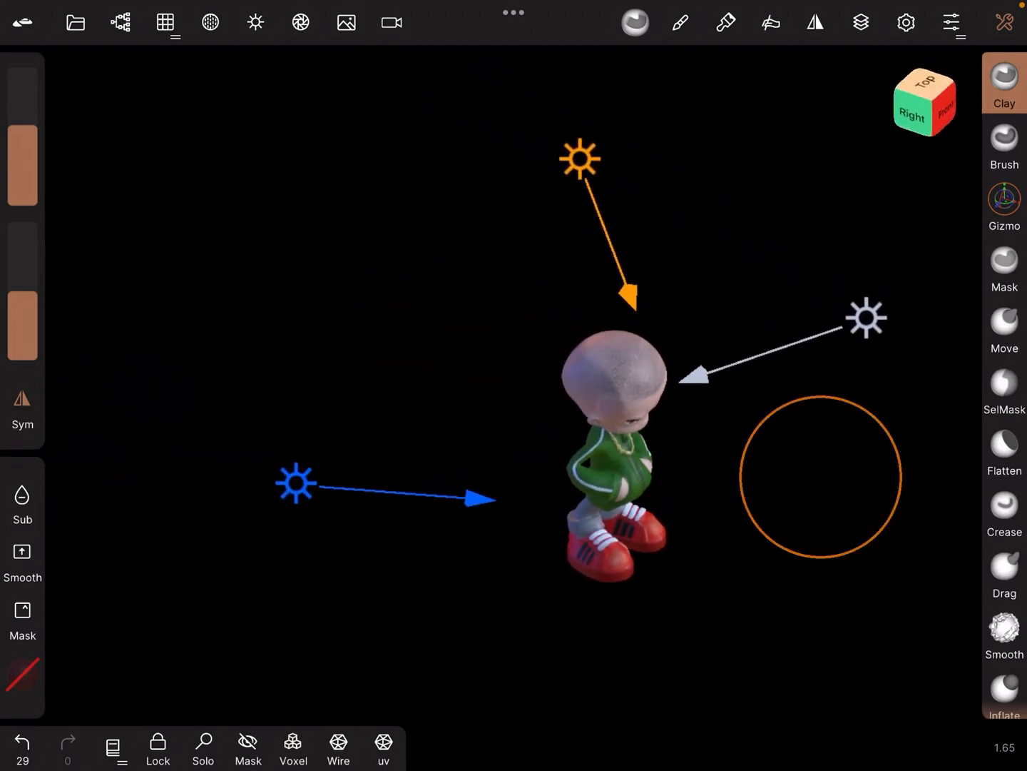
left_click(941, 85)
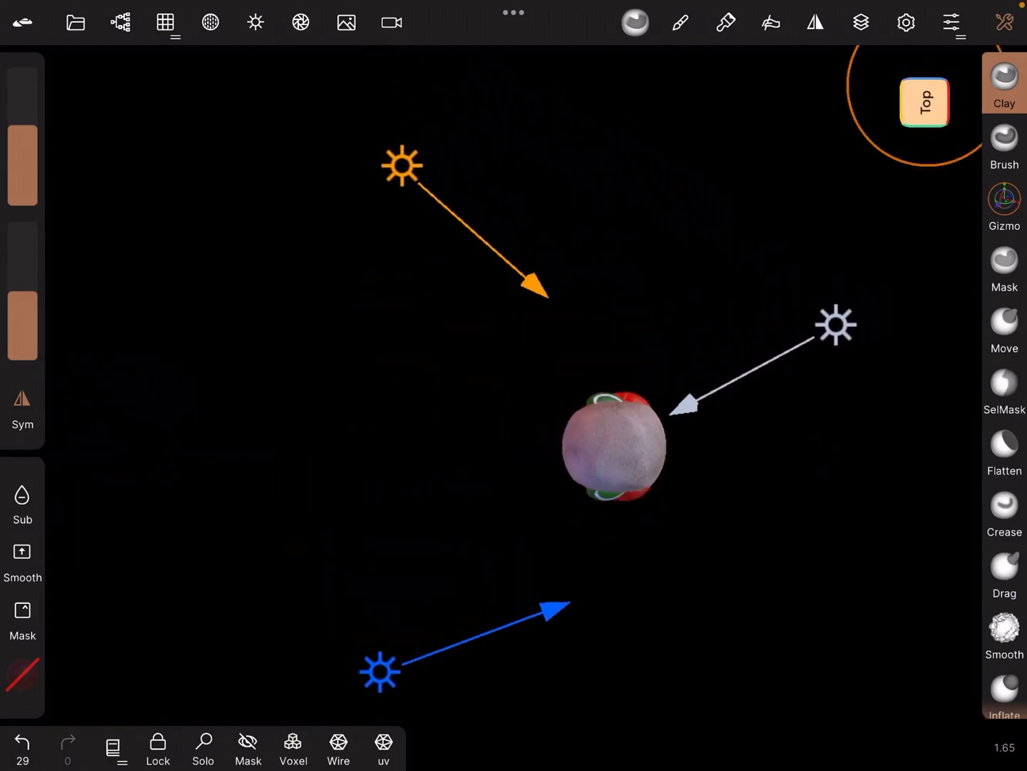
left_click(402, 165)
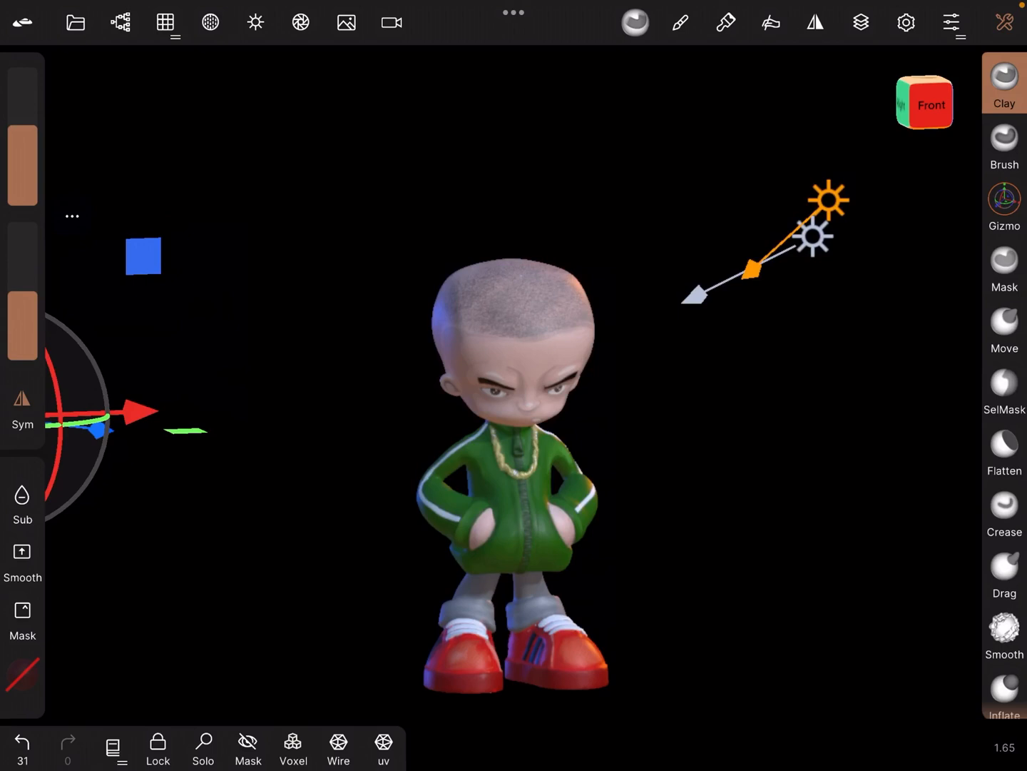
Enable post-processing and set ambient occlusion strength to 0.541.
left_click(300, 22)
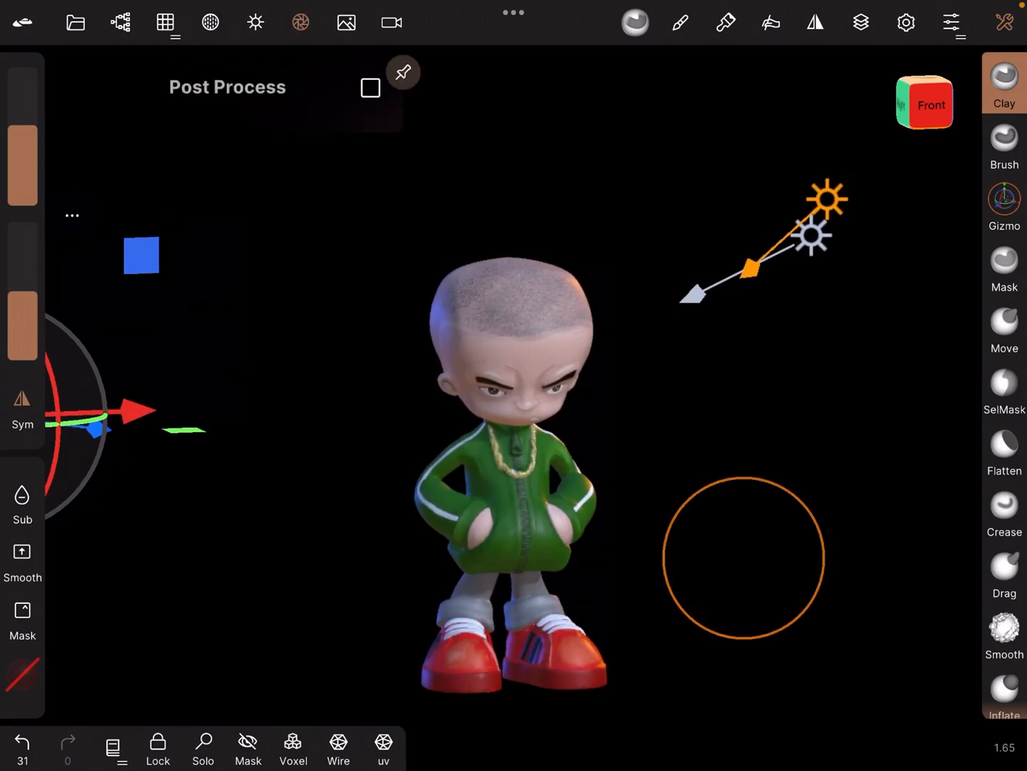
left_click(370, 91)
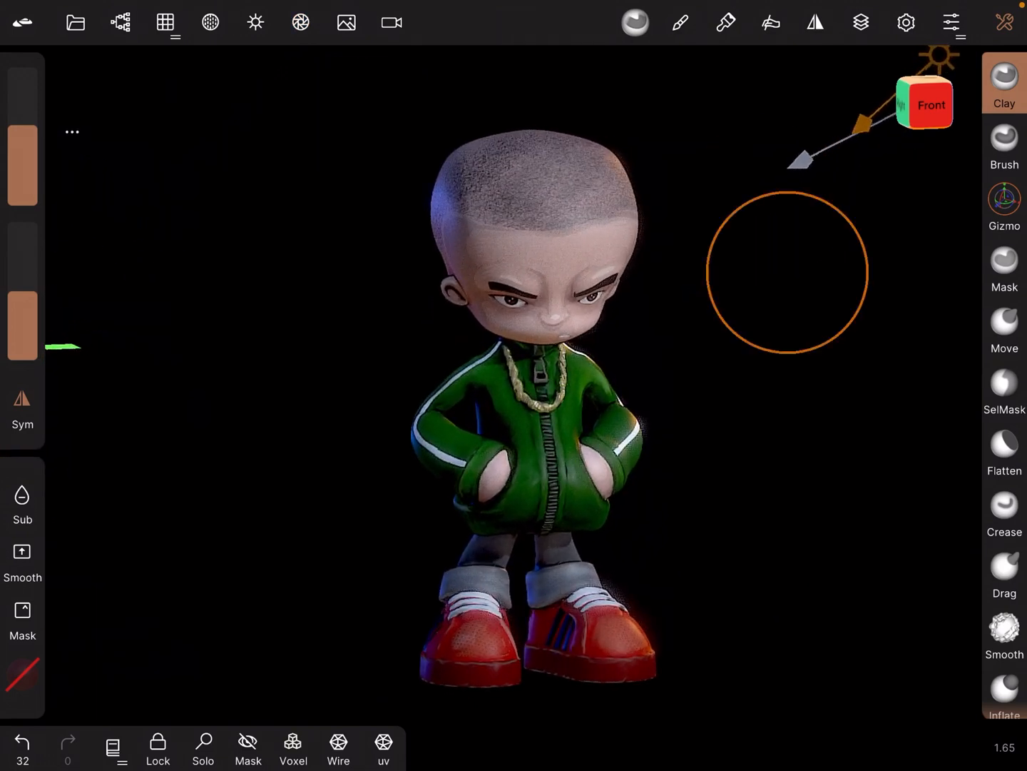
left_click(300, 22)
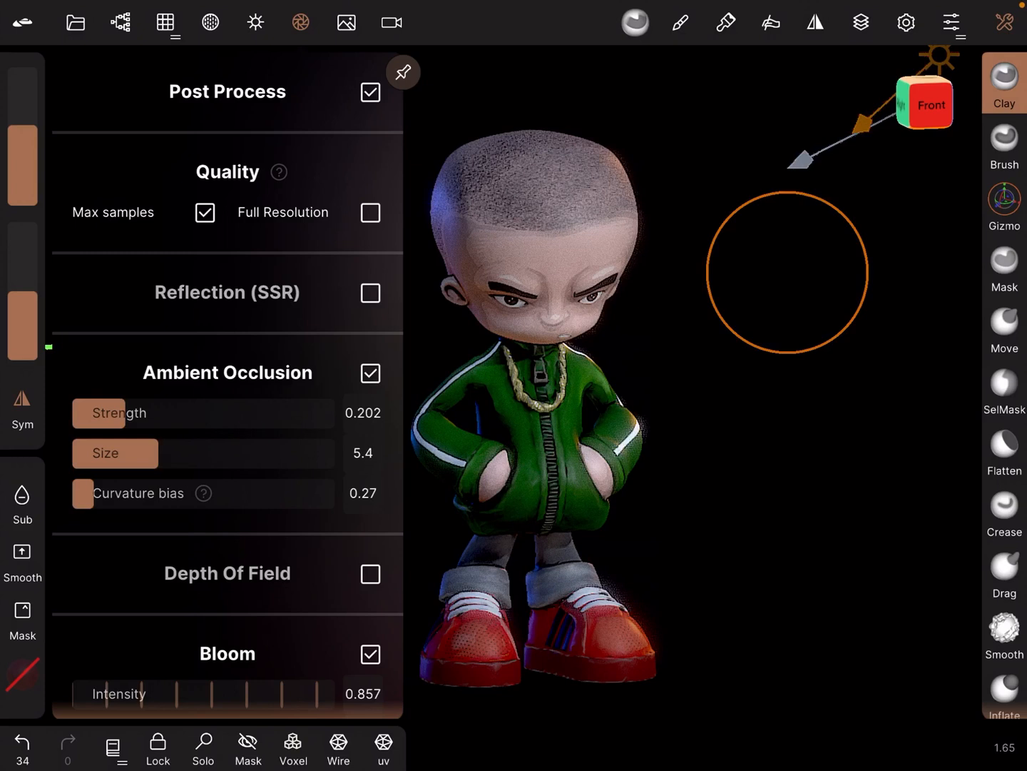
left_click(370, 372)
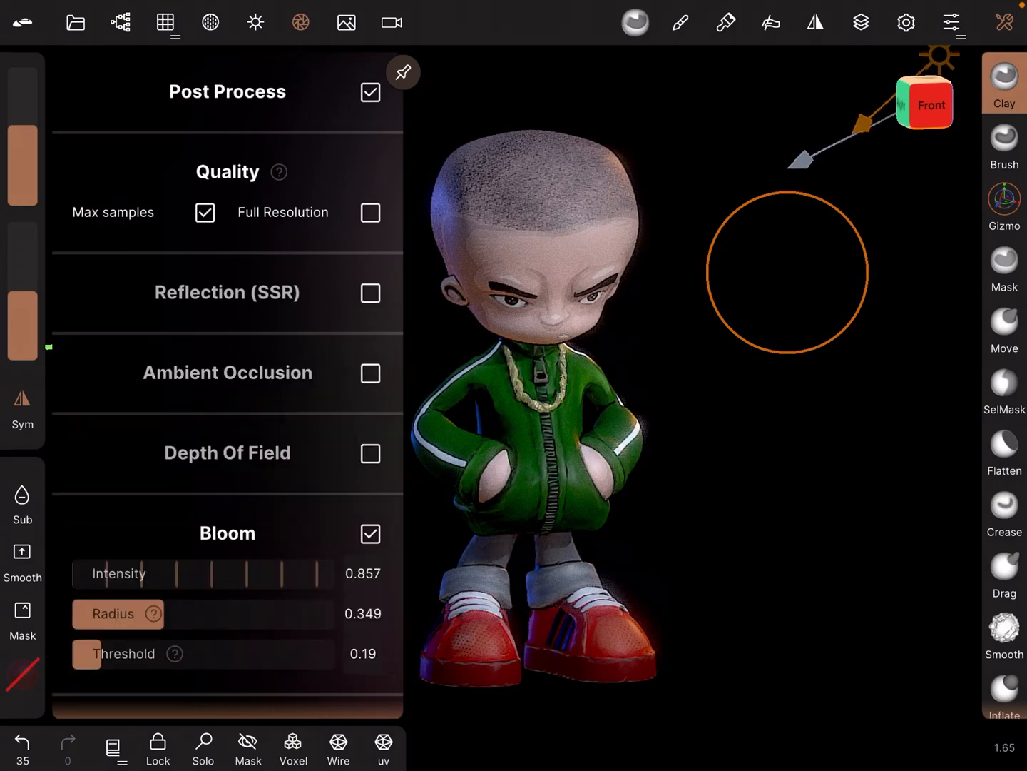
scroll("up", 3)
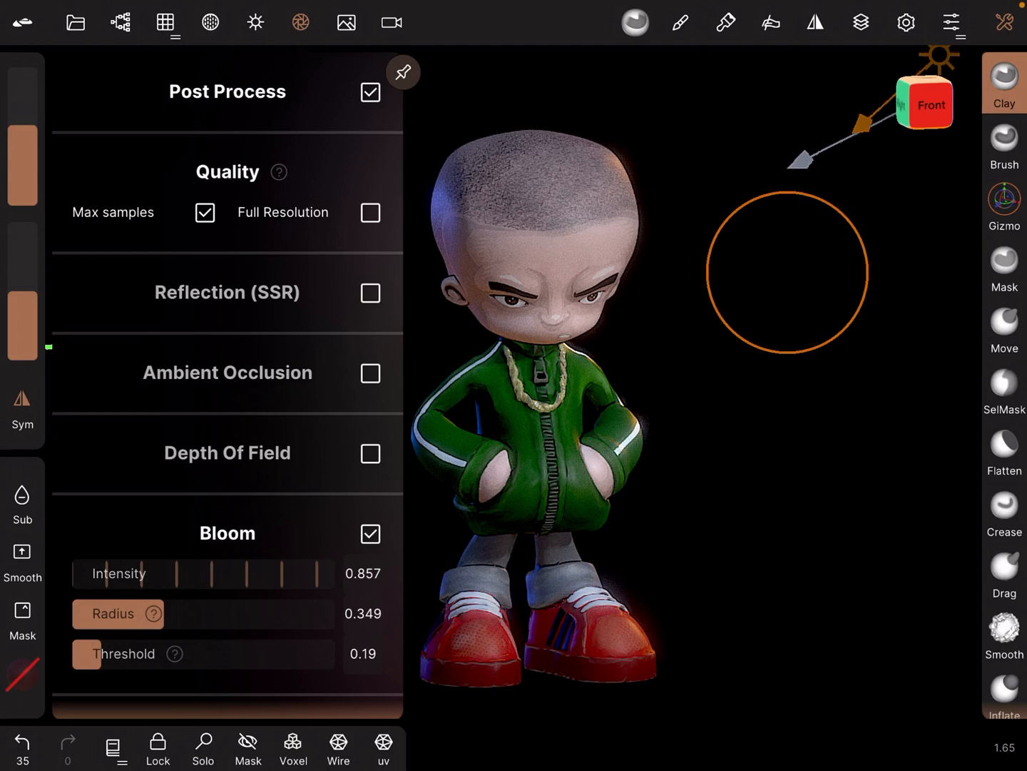
left_click(370, 373)
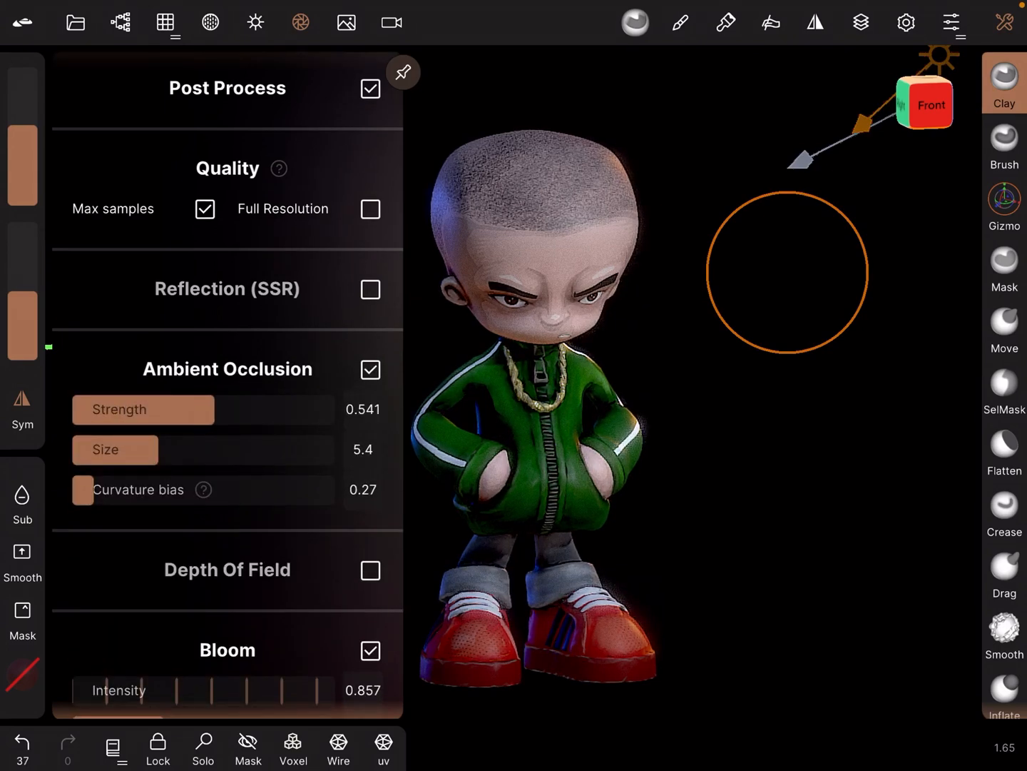
left_click(402, 73)
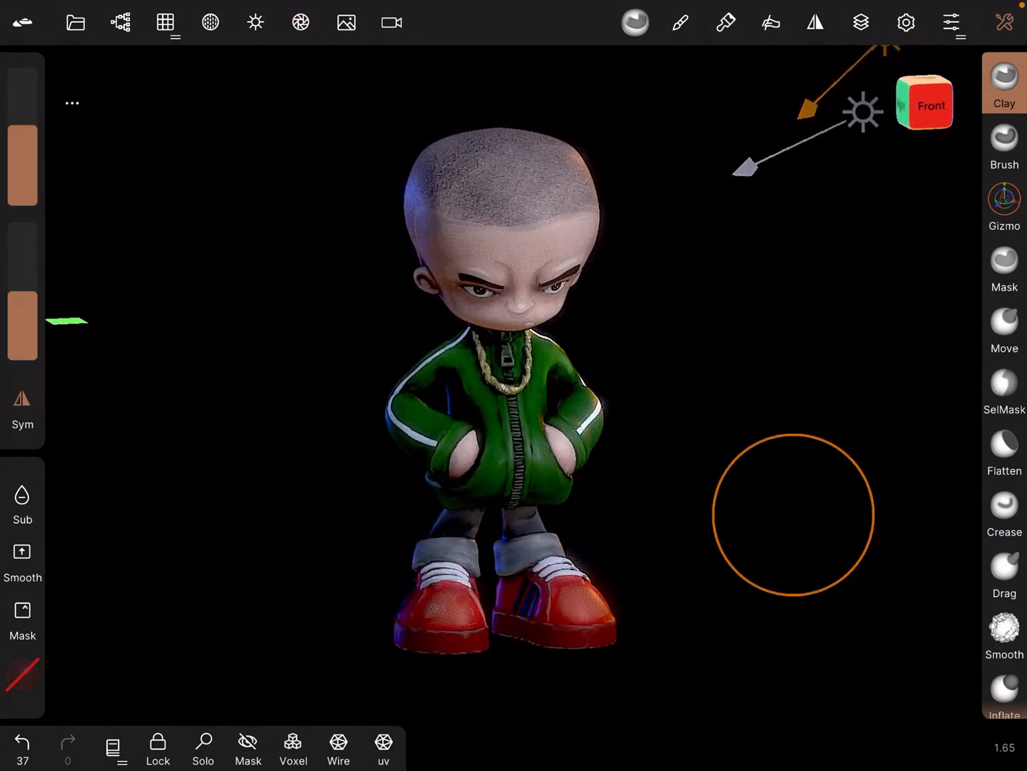
left_click(209, 22)
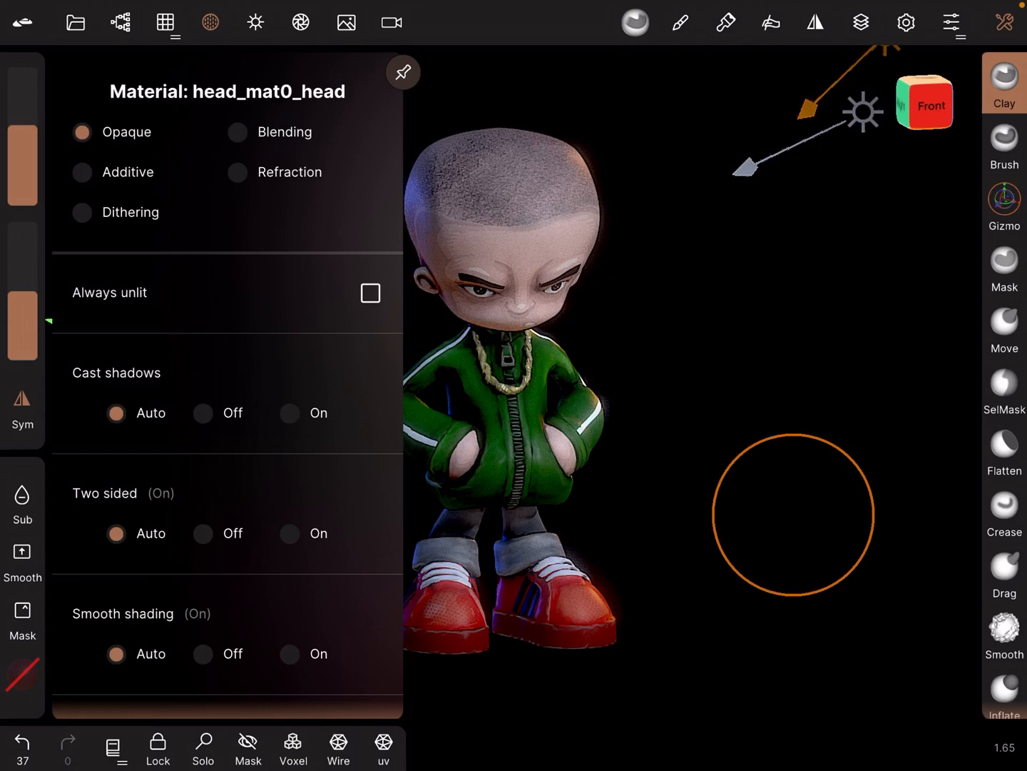
left_click(165, 22)
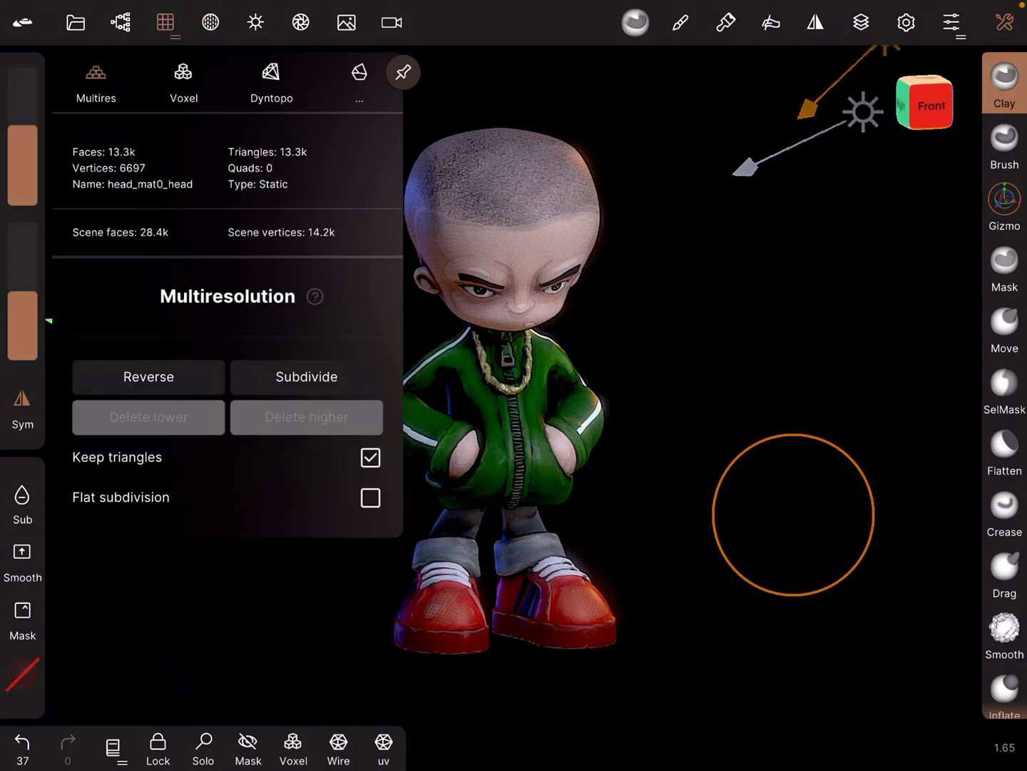
left_click(209, 22)
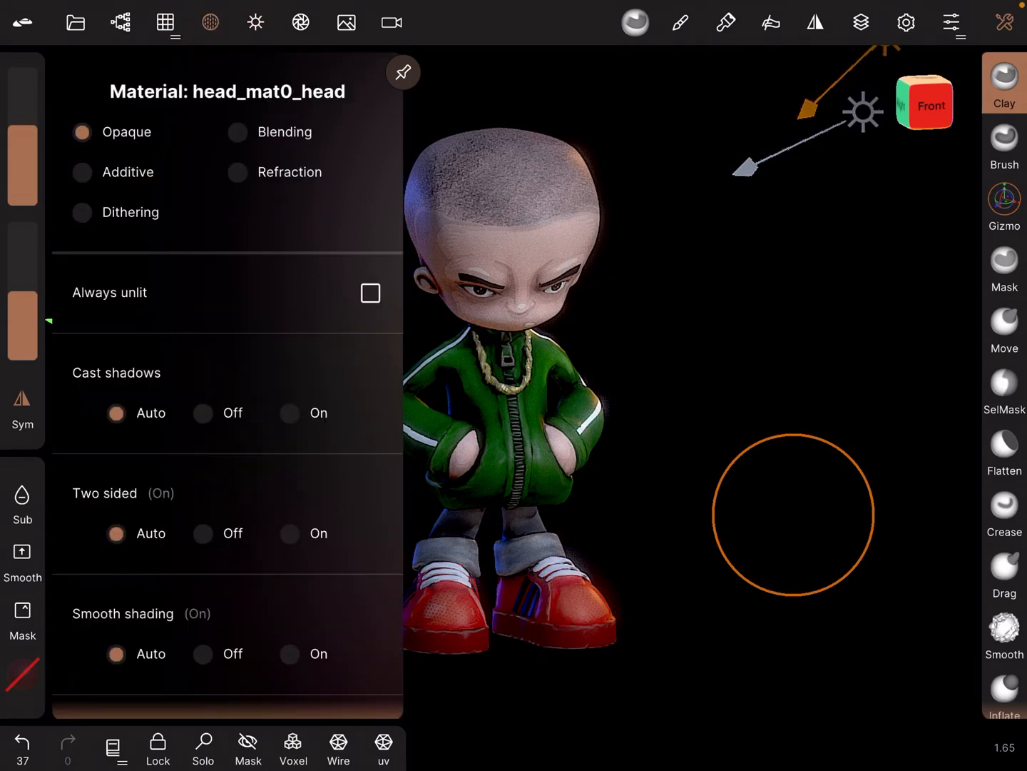
left_click(255, 22)
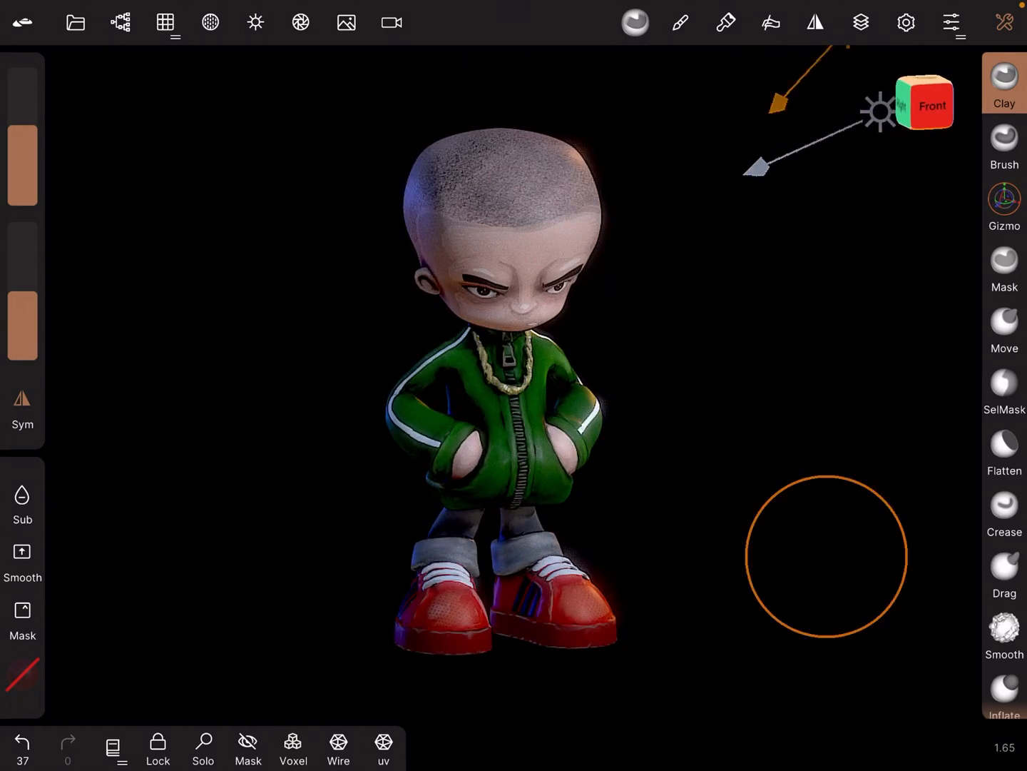
Reopen post-processing to set bloom to 0.953 and reach the vignette, grain and sharpness sections.
left_click(300, 22)
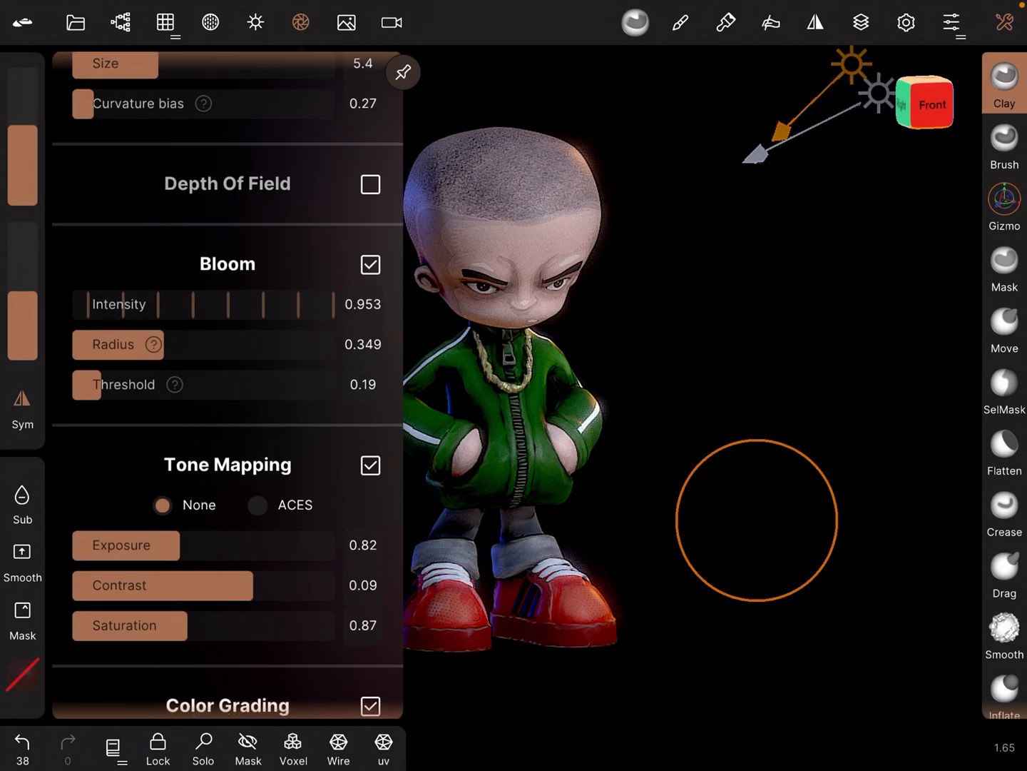
scroll("down", 3)
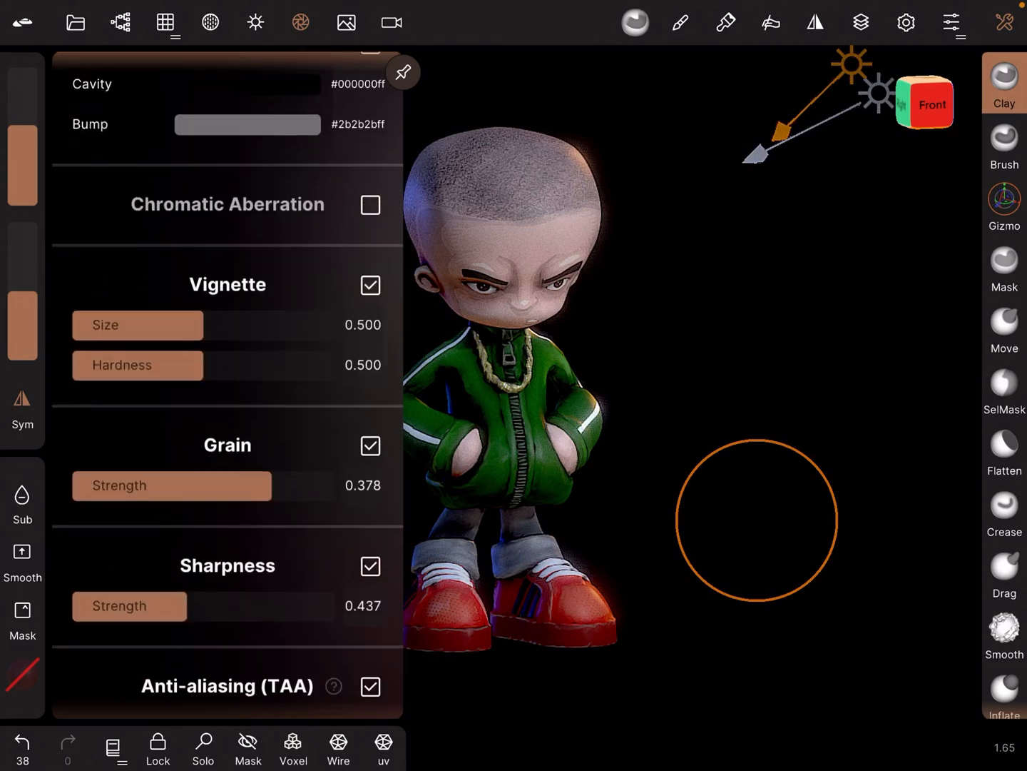